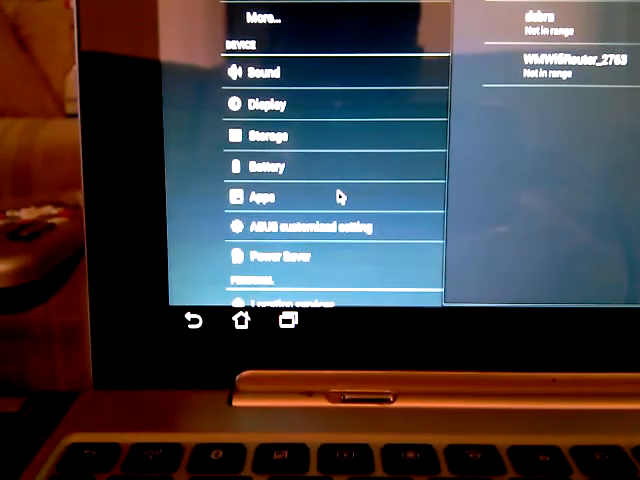
# Scroll the Settings list past accounts to the System entries and About tablet
pyautogui.scroll(-3)
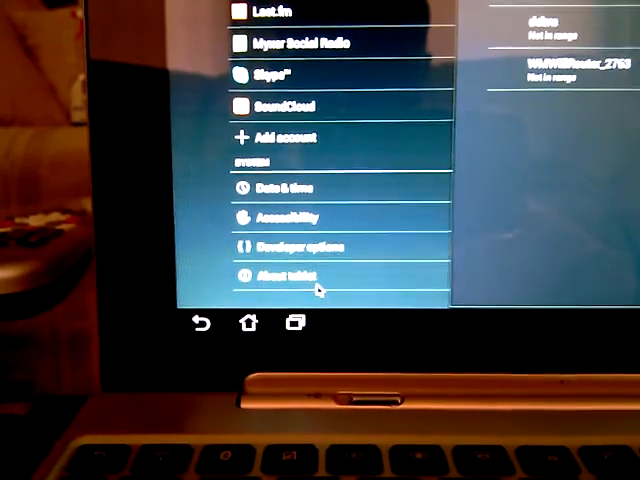
# Open About tablet and scroll through Android version 4.1.1 down to the build number
pyautogui.click(283, 275)
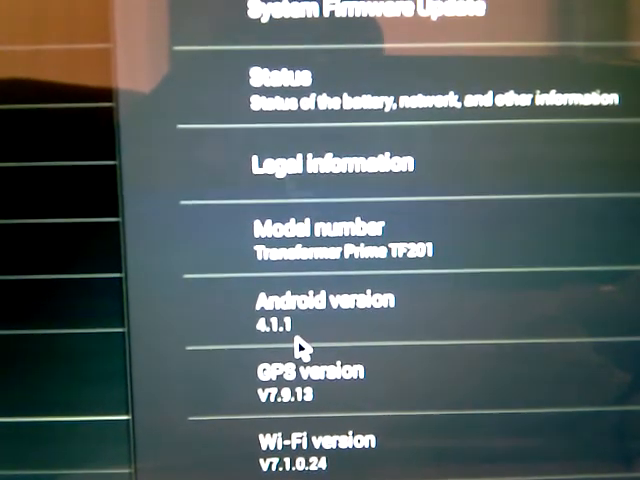
pyautogui.scroll(-3)
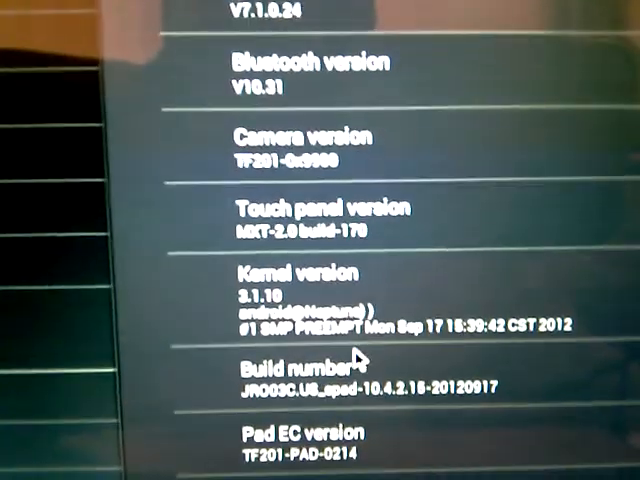
pyautogui.scroll(-3)
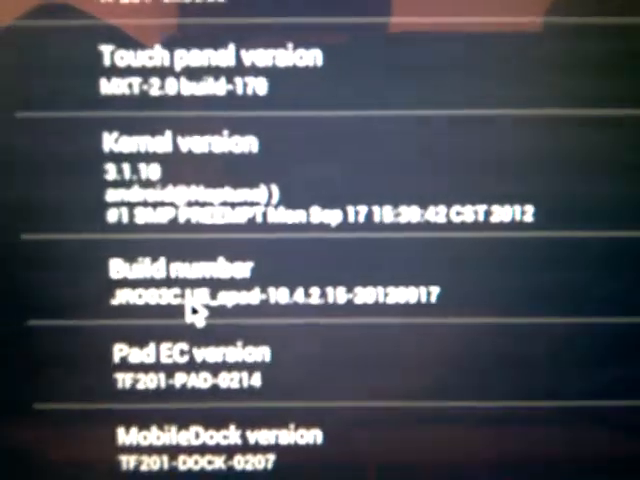